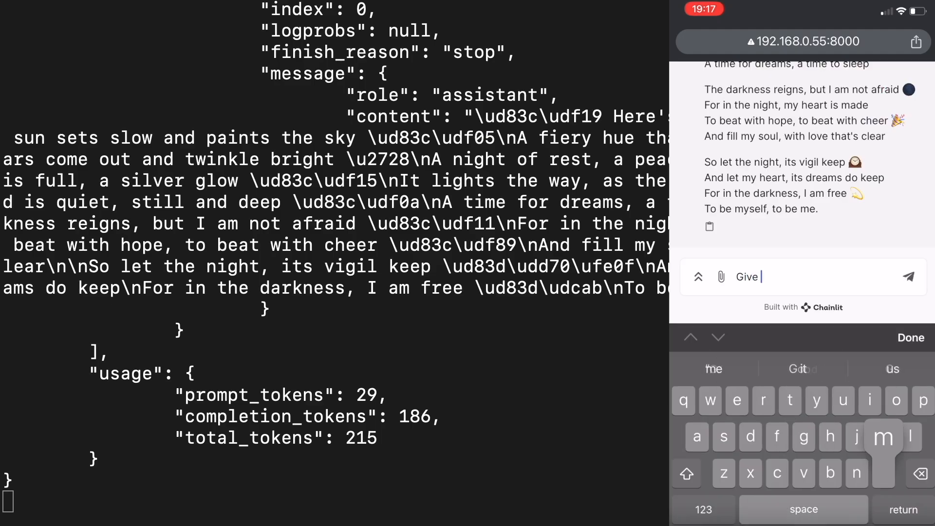
- Send 'Give me a meal plan for today' from the phone's Chainlit chat and read the reply
text(me a meal plan fo)
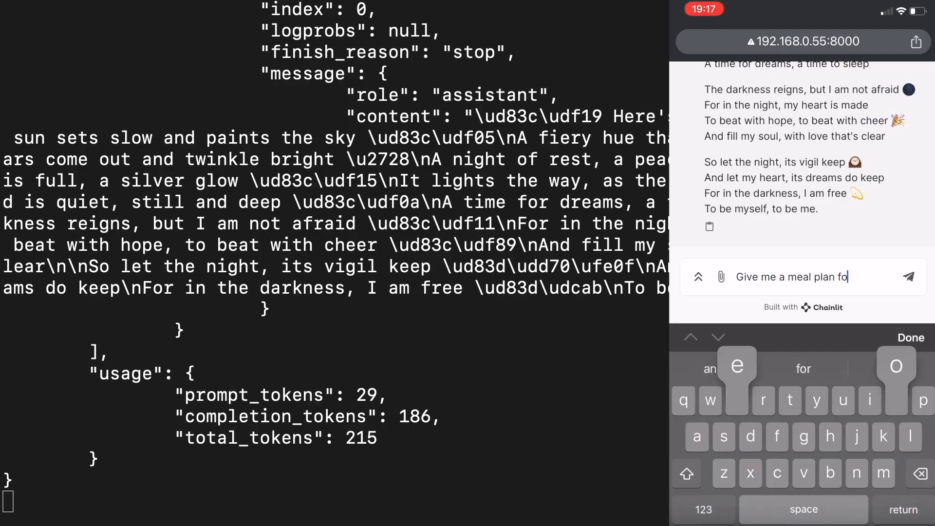
click(918, 276)
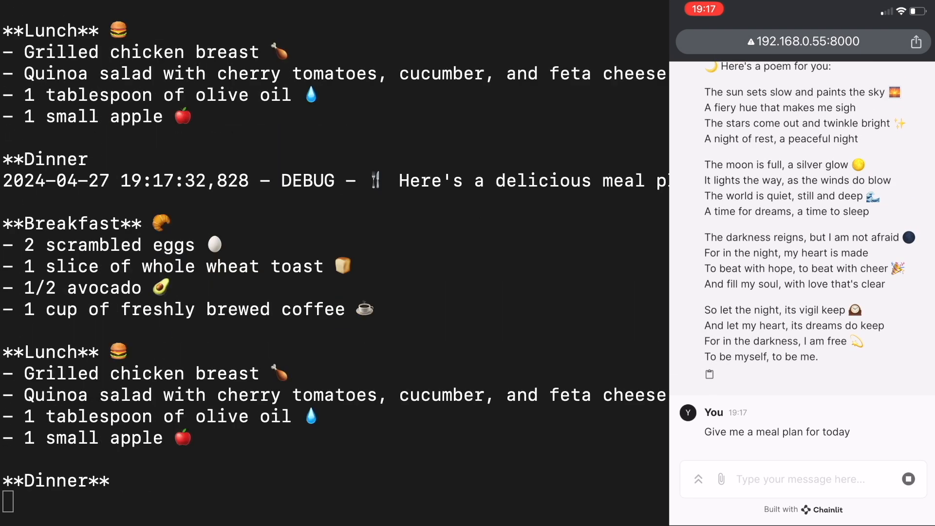
scroll(down, 3)
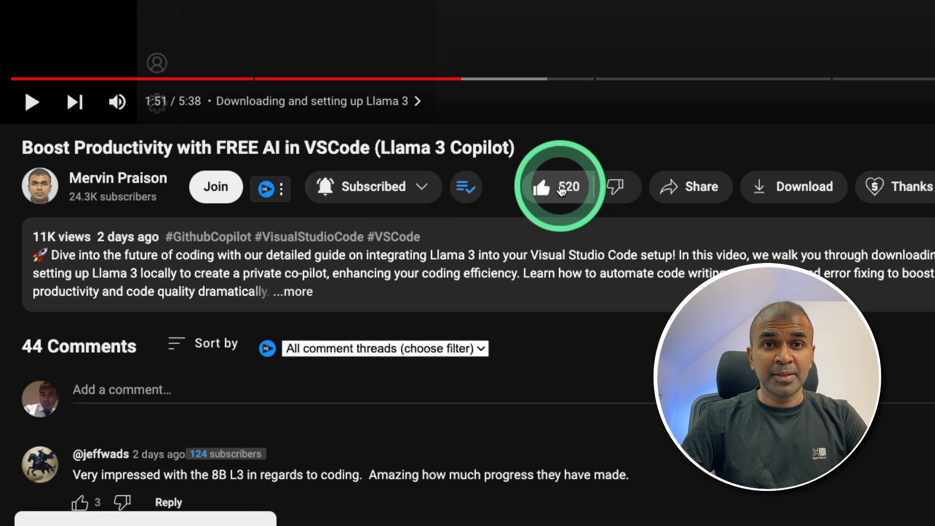
mouse_move(542, 187)
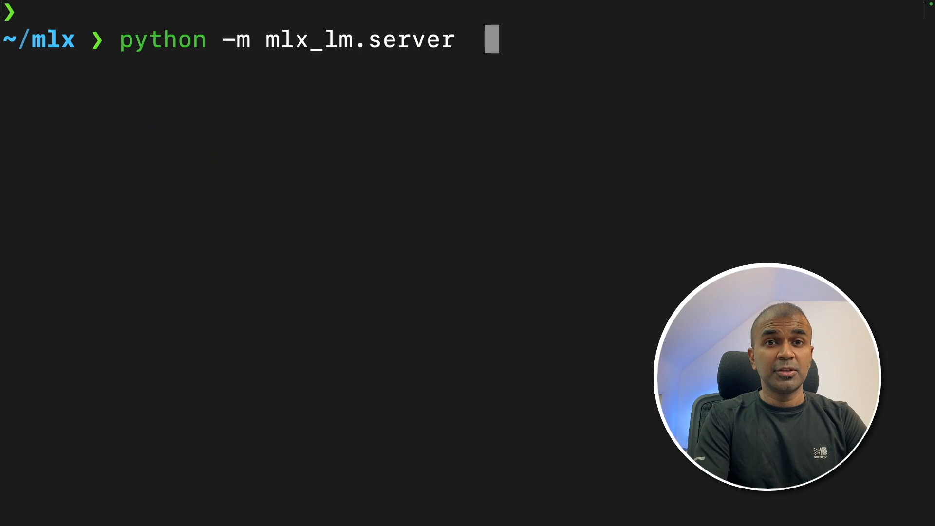
- Run mlx_lm.server with model mlx-community/Meta-Llama-3-8B-Instruct-4bit
text(--model mlx-community/Meta-Llama-3-8B-Instruct-4bit)
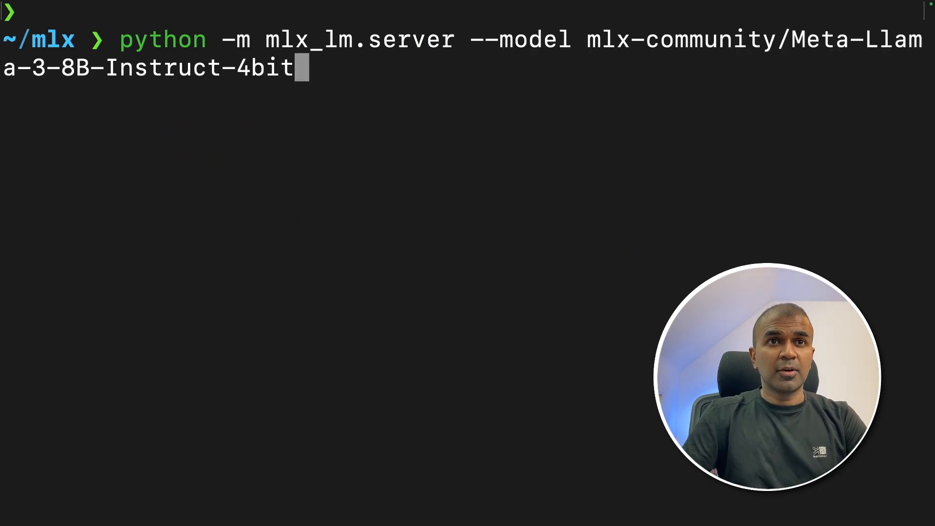
click(450, 82)
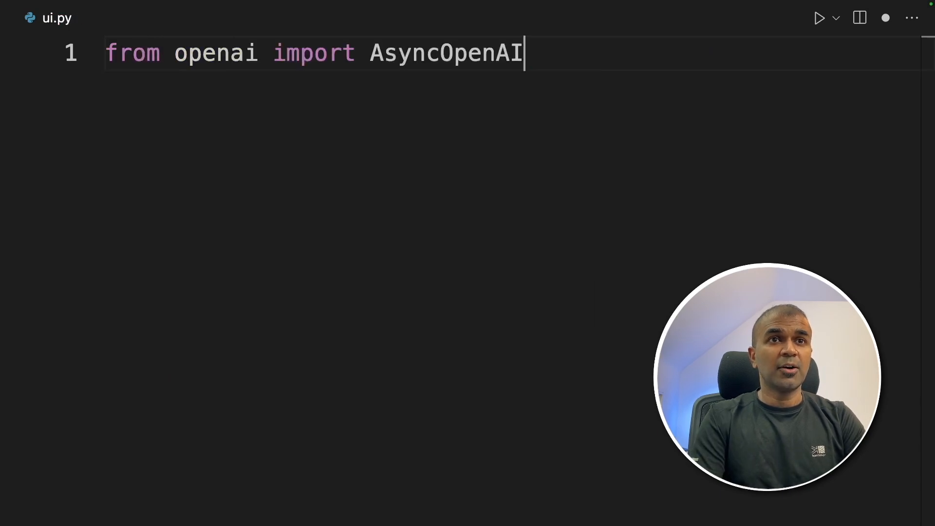
text(import chainlit as cl)
text(client = AsyncOpenAI(base_url="http://localhost:8080/v1)
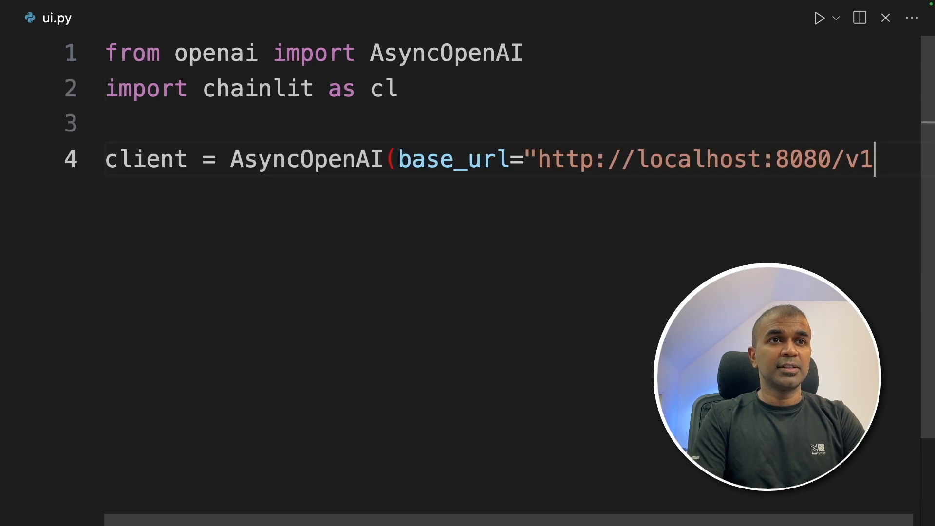
text(")
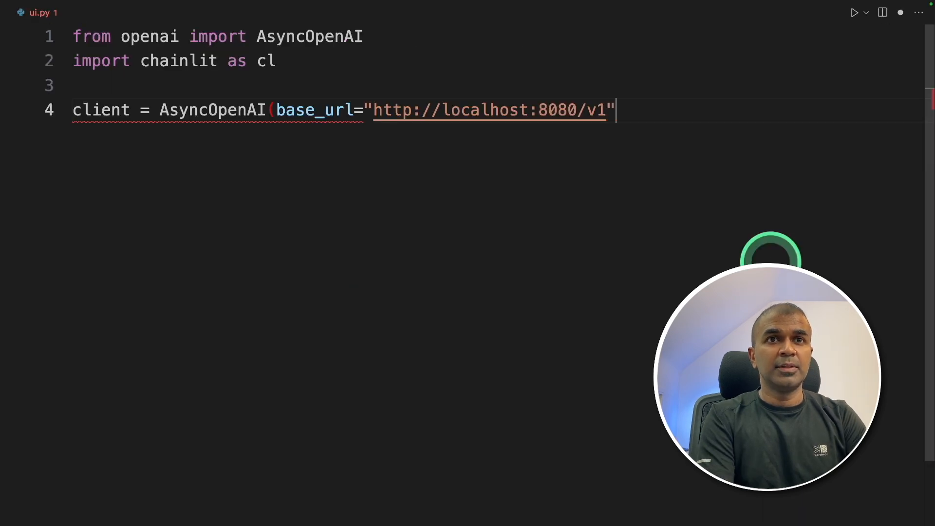
text(, api_key="fake-key"))
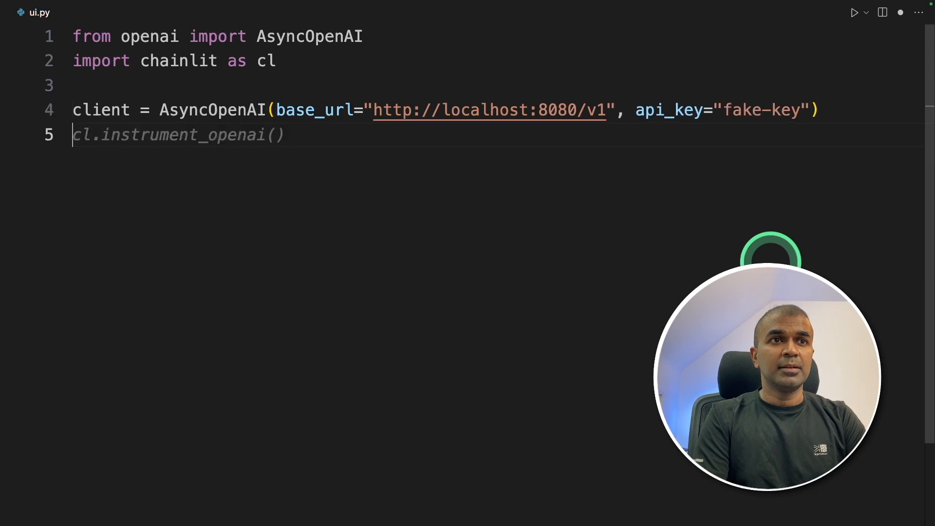
key(Tab)
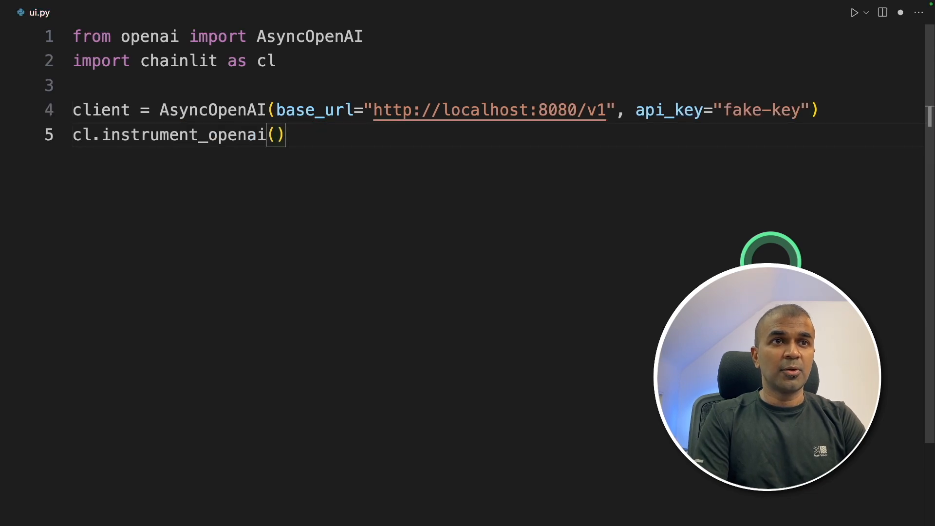
text(@cl.on_message)
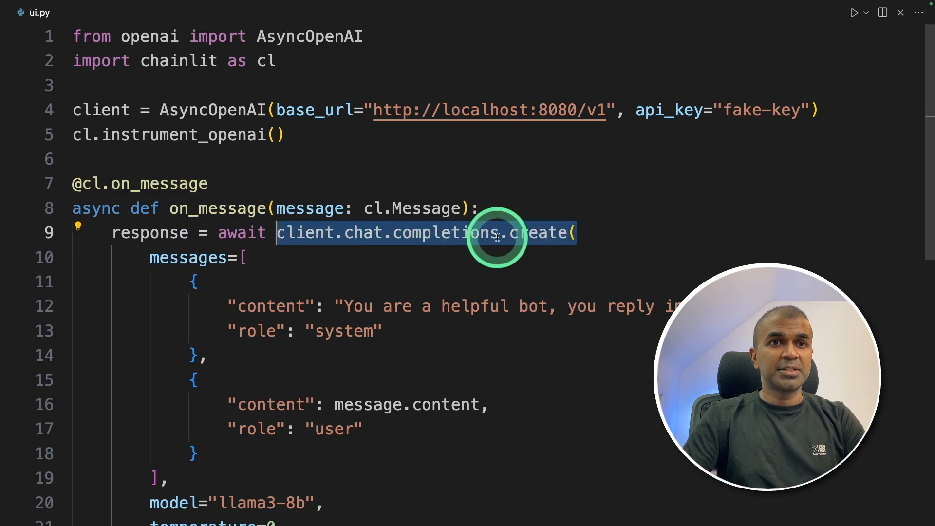
- Review the on_message handler and correct the system prompt to 'your reply includes Emojis'
scroll(down, 3)
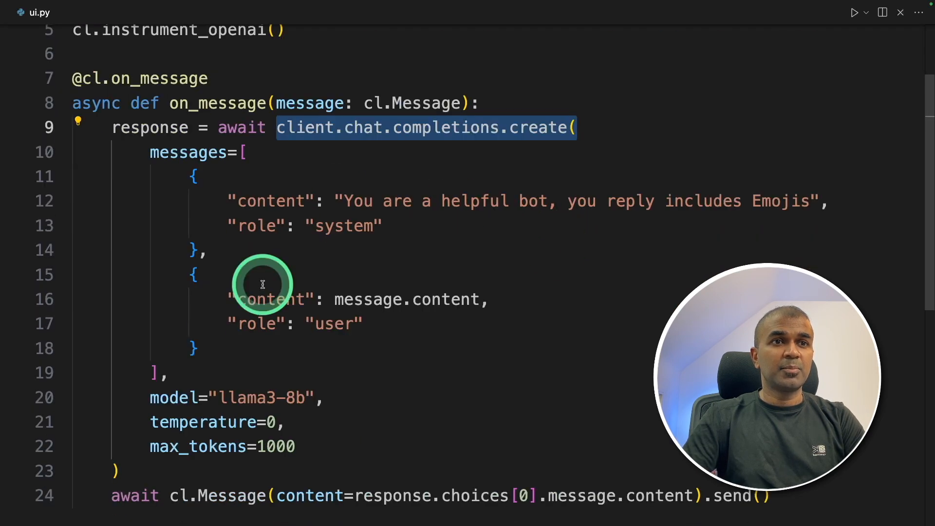
mouse_move(329, 230)
text(r)
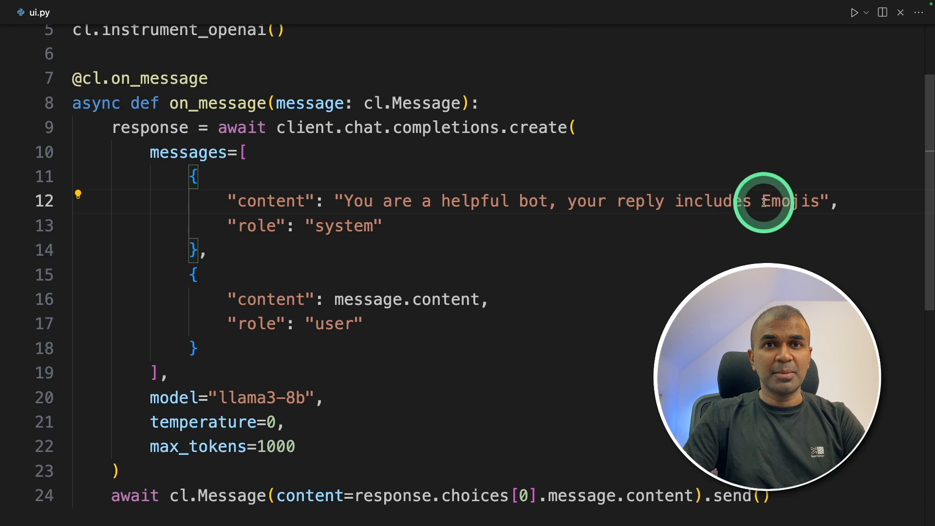
double_click(399, 299)
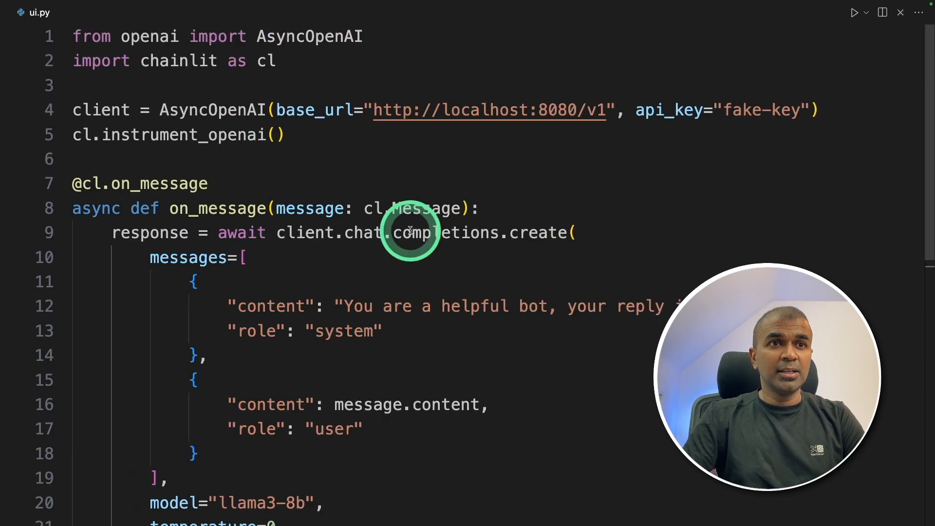
click(411, 233)
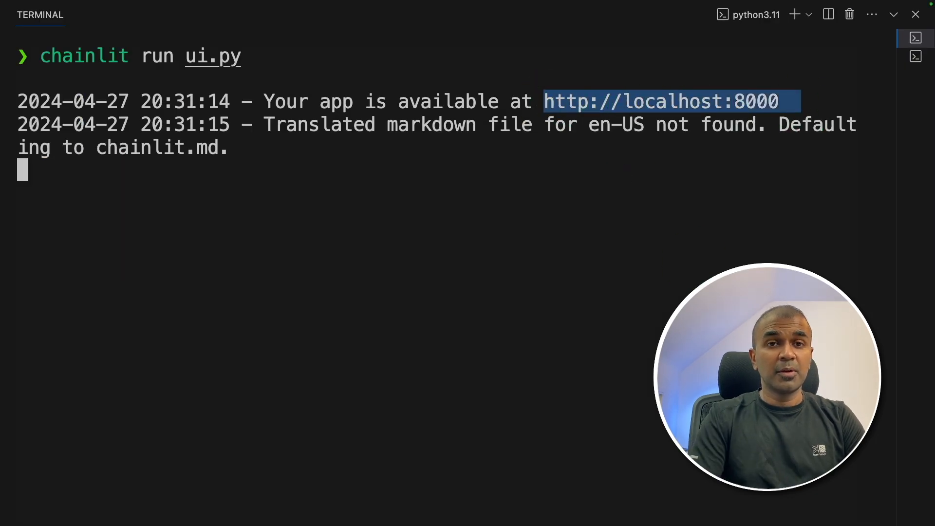
click(661, 101)
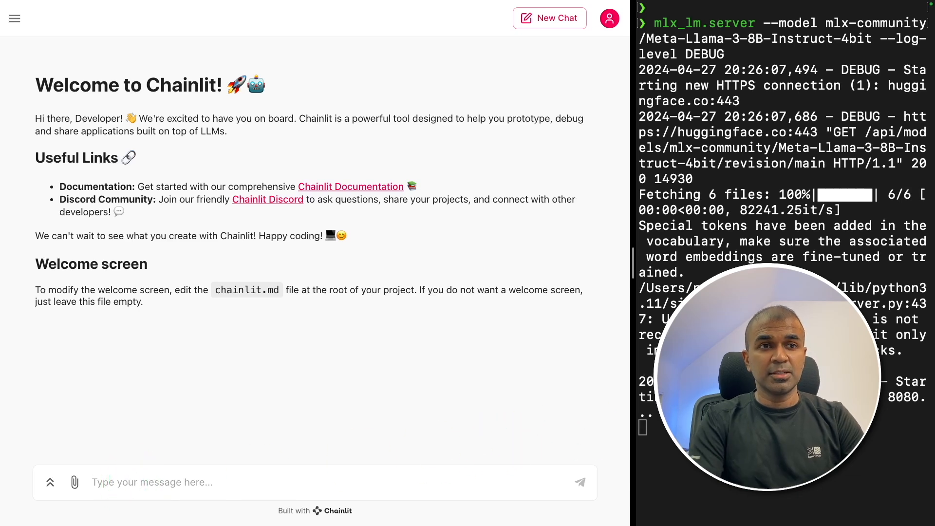
- Send 'Give me a meal plan for today', expand the full answer, and begin the next prompt
text(Give me a meal plan fo rtod)
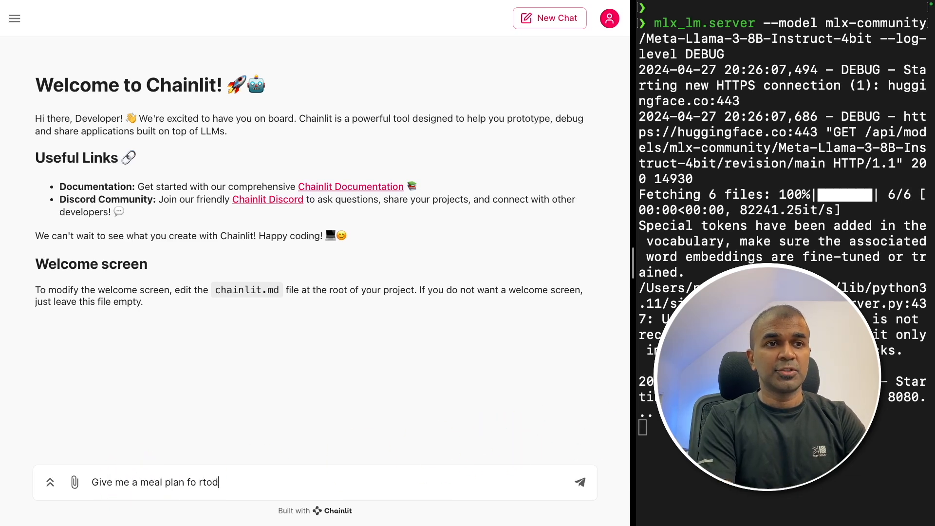
click(577, 483)
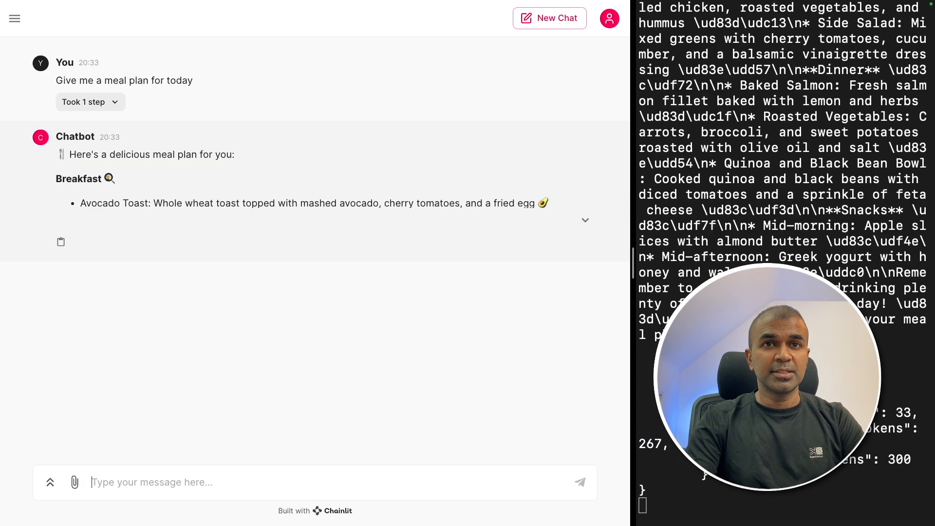
click(586, 220)
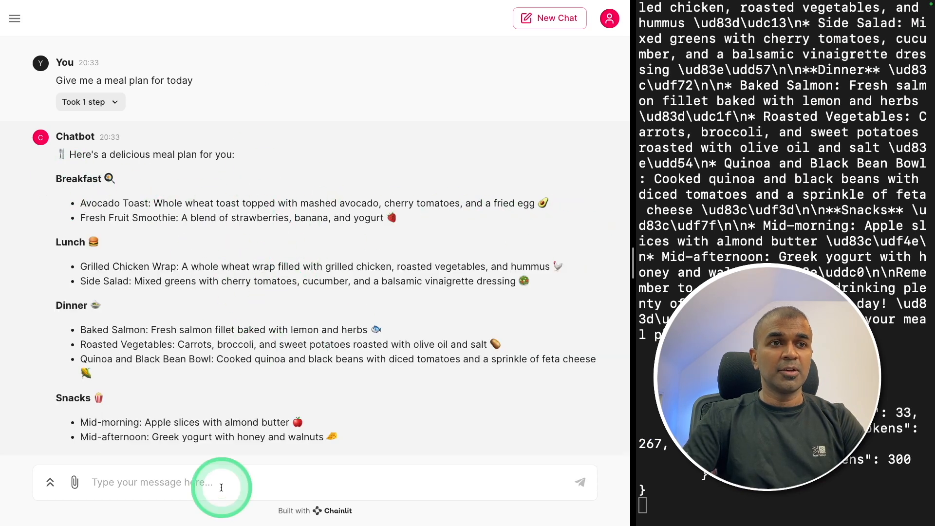
text(Give me a)
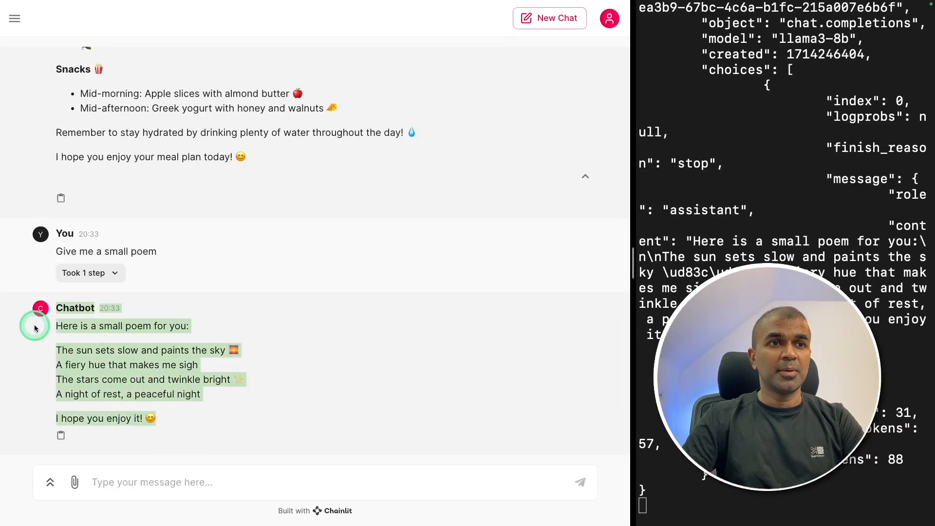
- Scroll through the chat history past the poem and meal plan replies
scroll(down, 3)
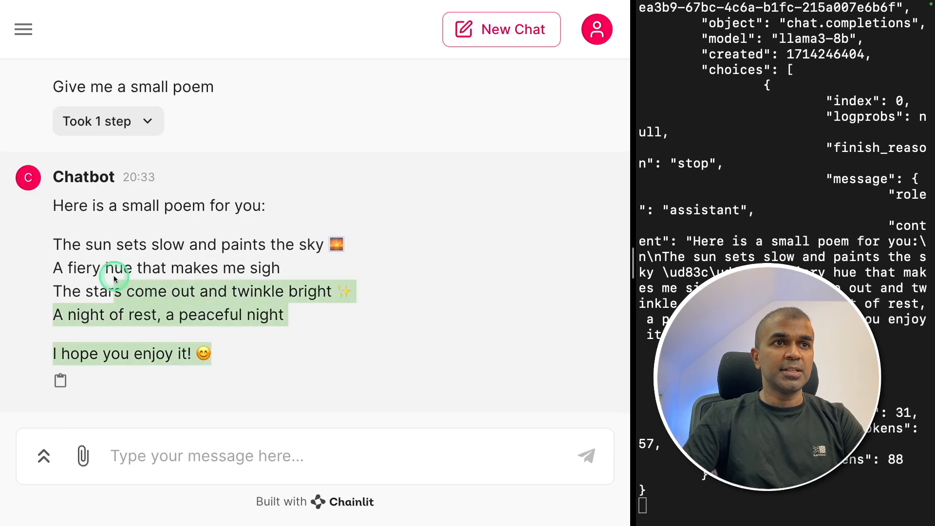
scroll(down, 3)
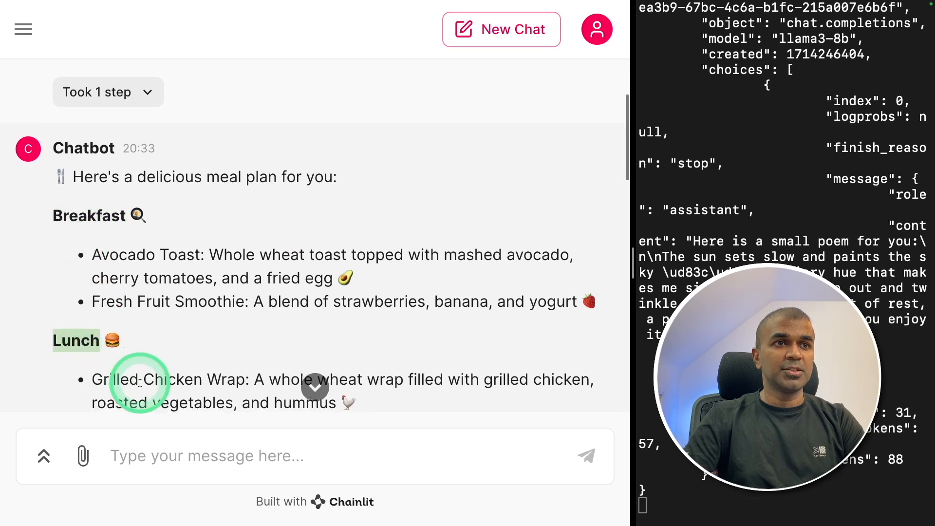
scroll(down, 3)
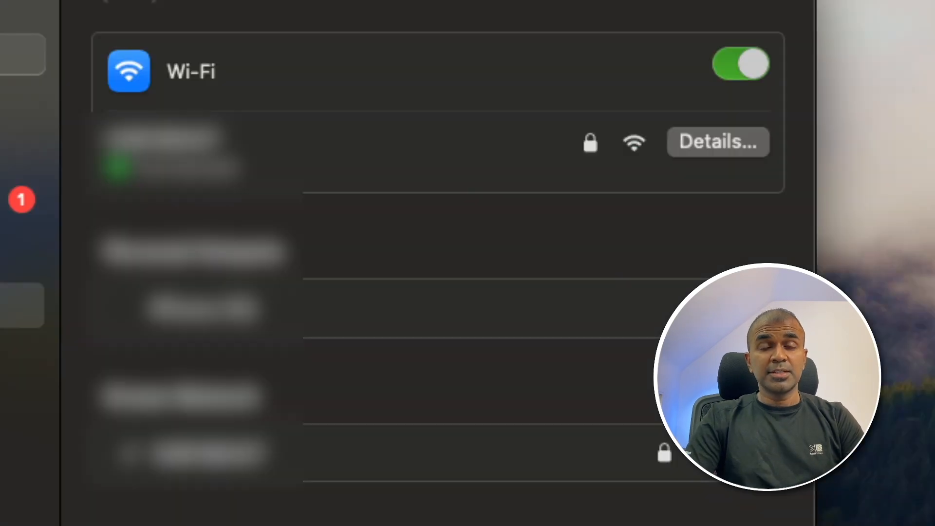
- Show the connected Wi-Fi network's details and pick out the IP address 192.168.0.55
click(718, 142)
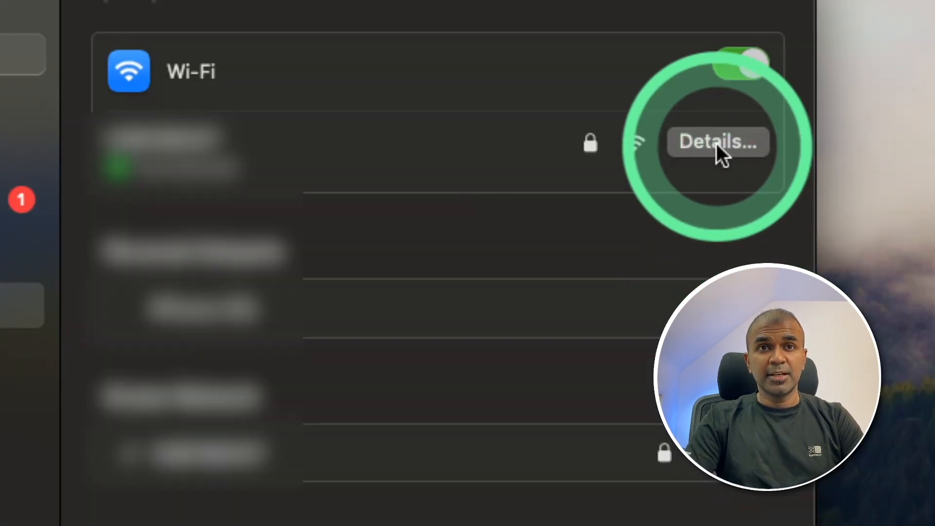
click(718, 142)
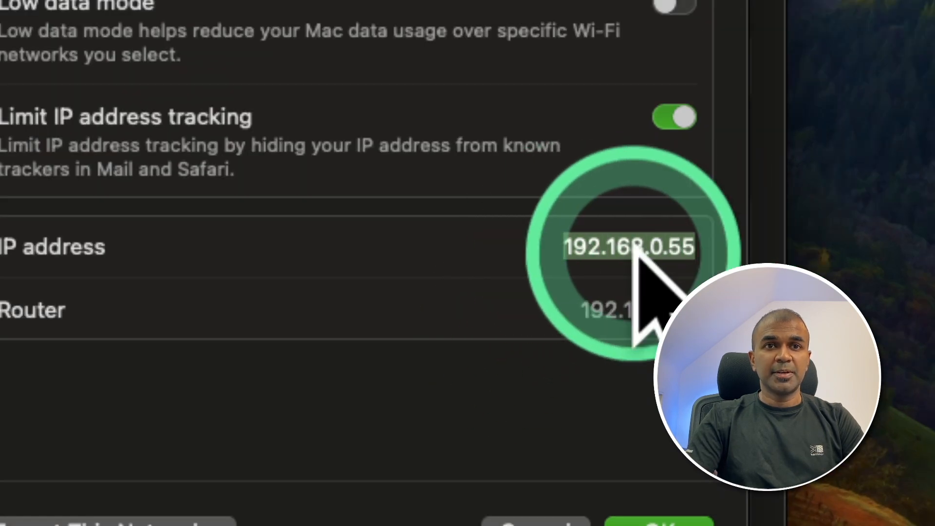
click(630, 246)
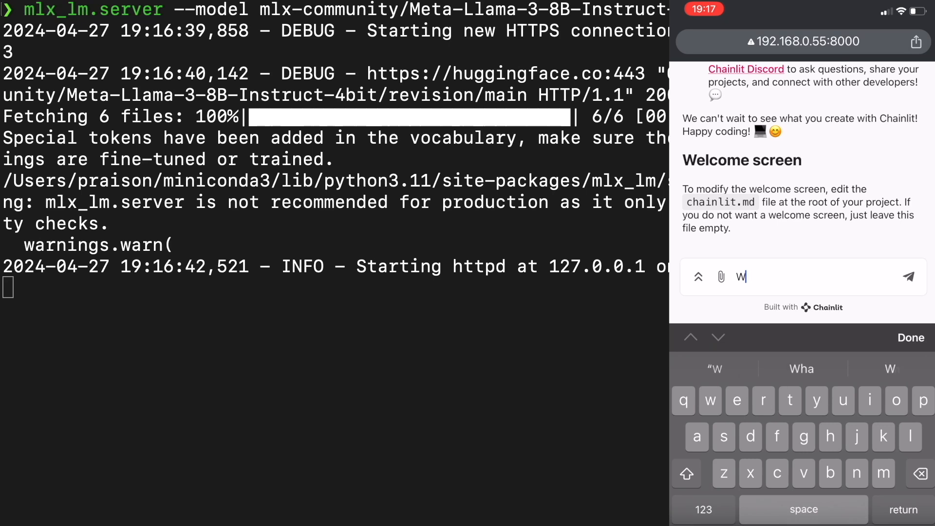
- Send 'Write a poem' from the phone's Chainlit chat at 192.168.0.55:8000
text(rite a pe)
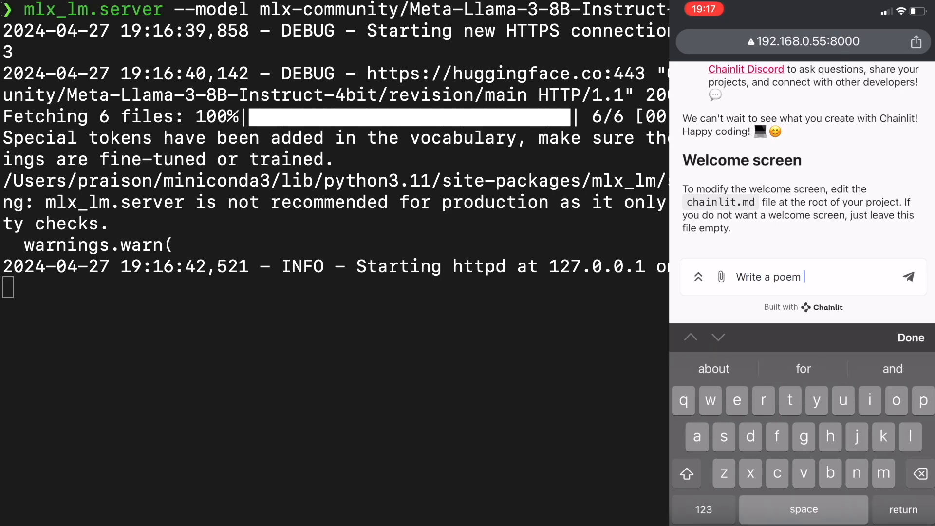
click(918, 275)
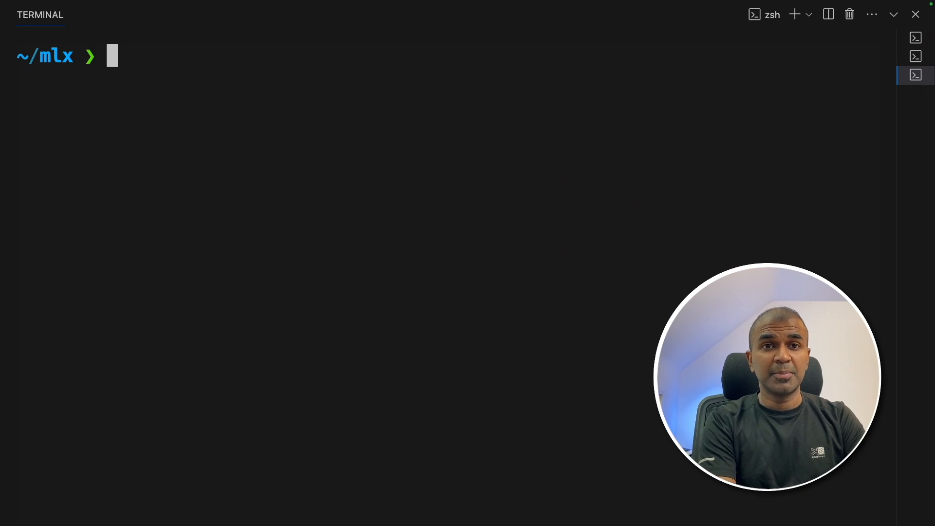
- Run ifconfig in a fresh terminal to check the network configuration
text(ifconfig)
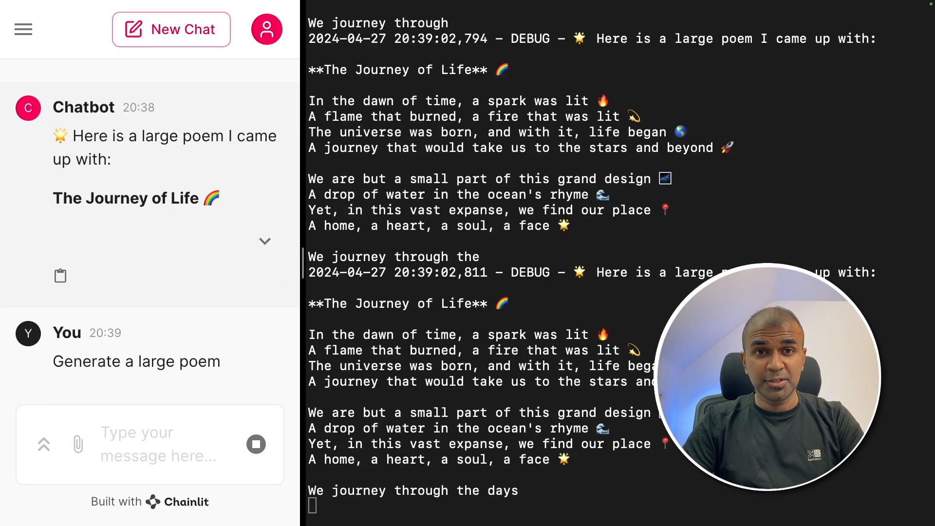
- Scroll the server terminal to follow the streaming 'Journey of Life' poem stanzas
scroll(down, 3)
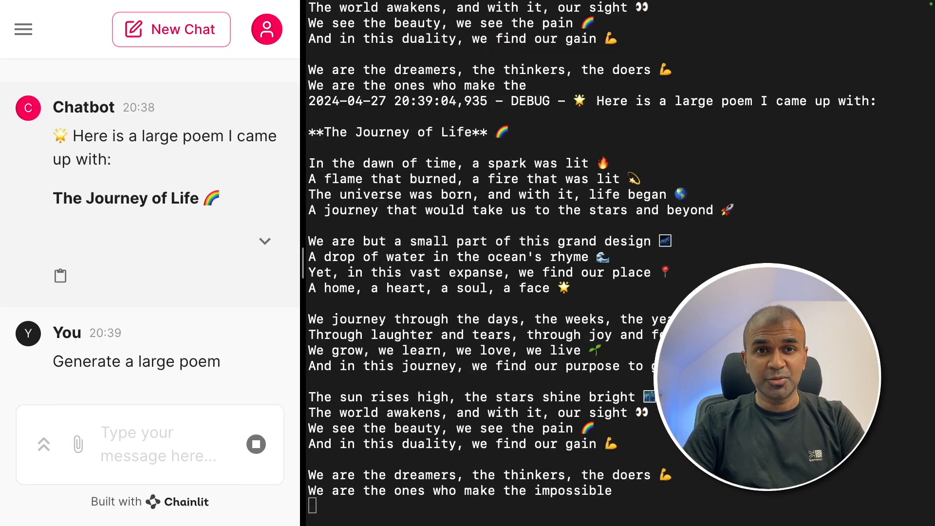
scroll(down, 3)
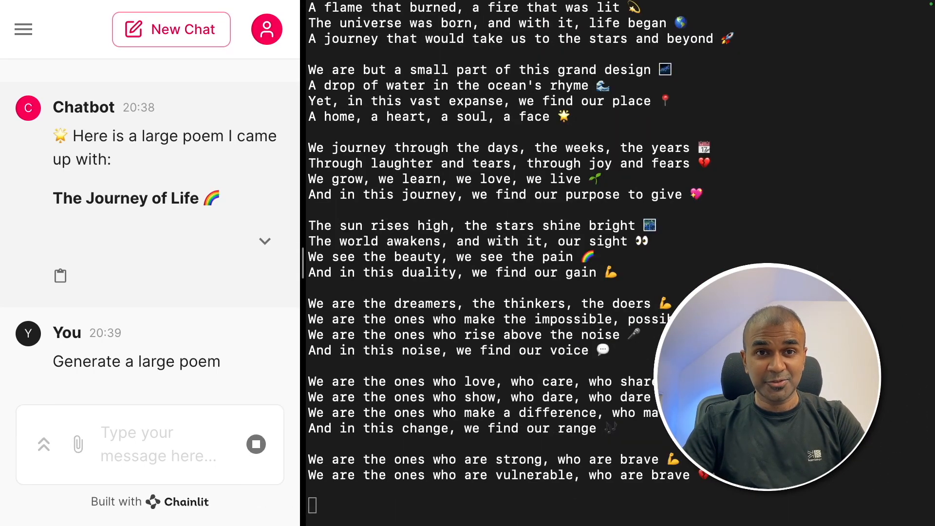